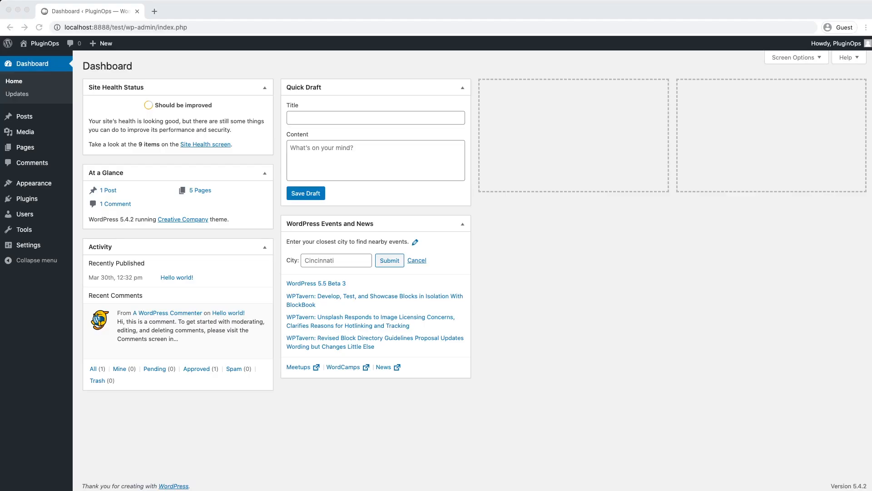
Collapse the Events and News panel and go to Plugins > Add New.
click(462, 223)
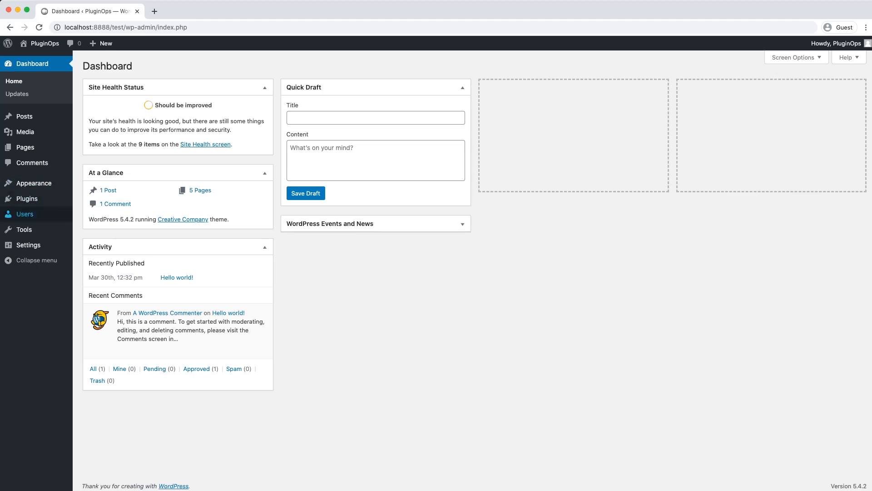
click(26, 198)
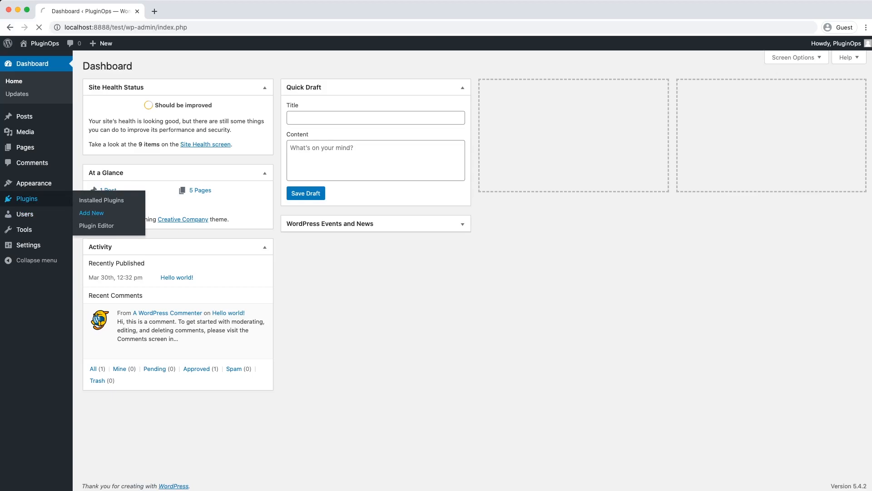
Search for 'pluginops', then install and activate the Landing Page Builder plugin.
click(91, 213)
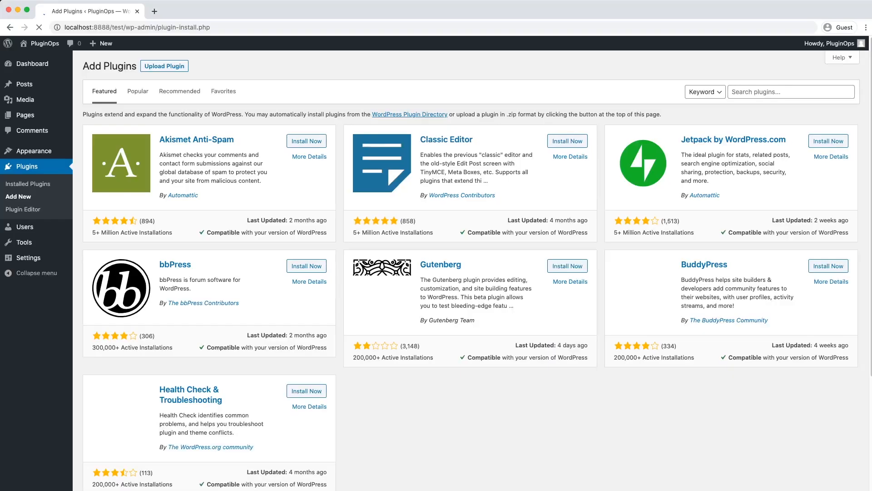
text(p)
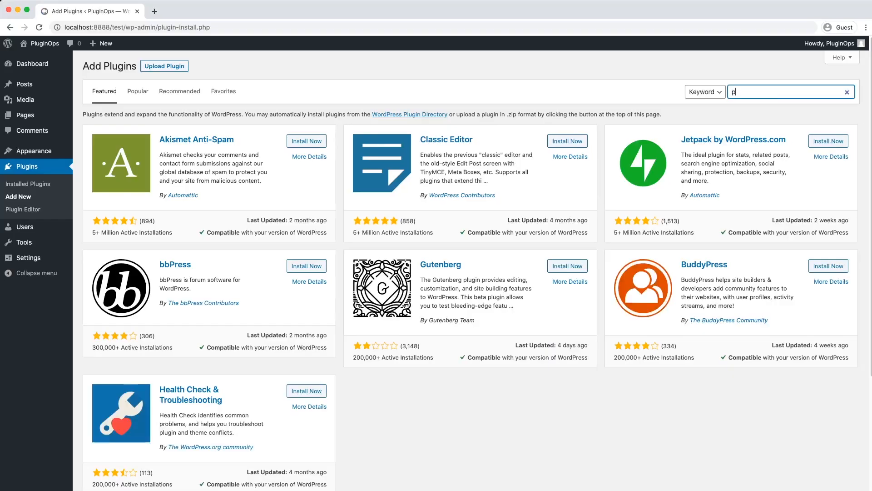
text(lugib)
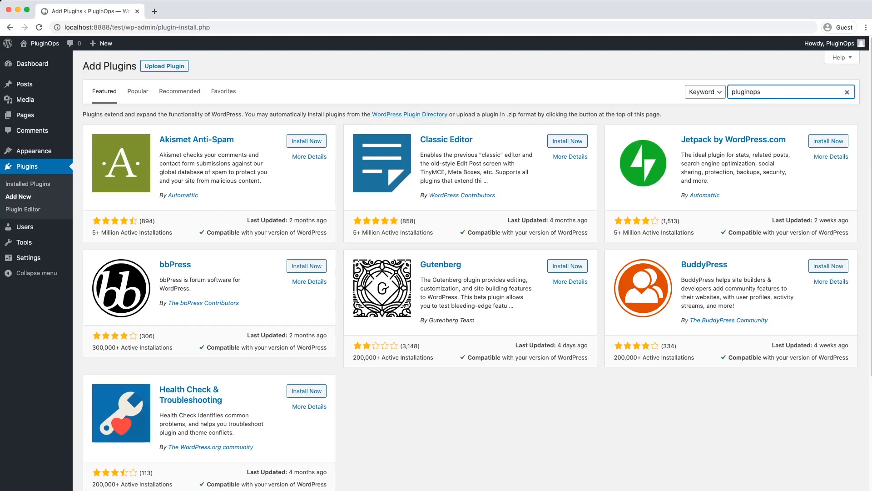
key(Enter)
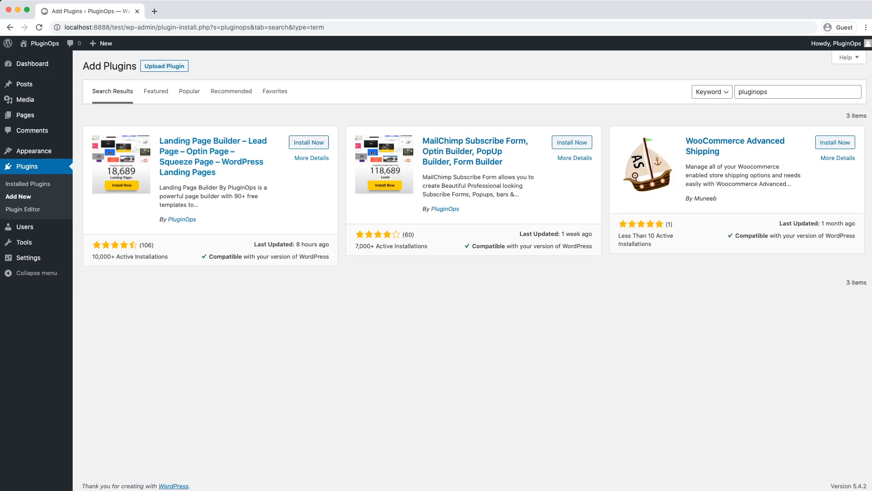
click(308, 141)
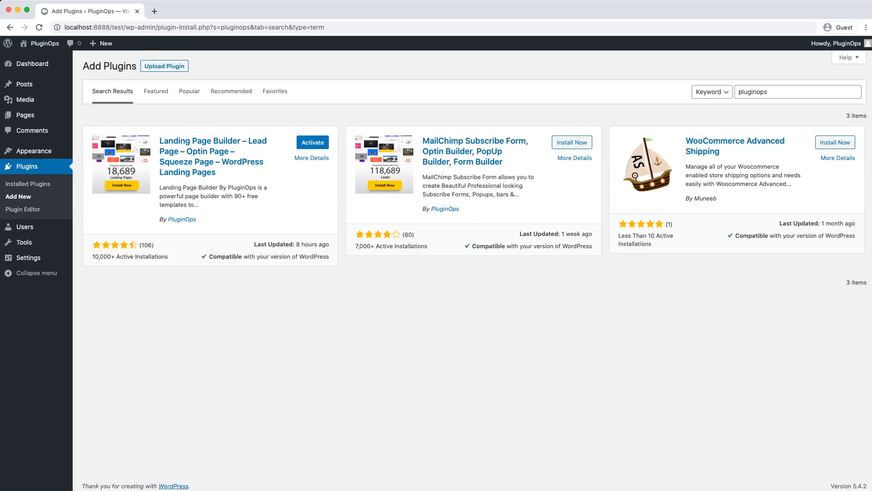
click(312, 142)
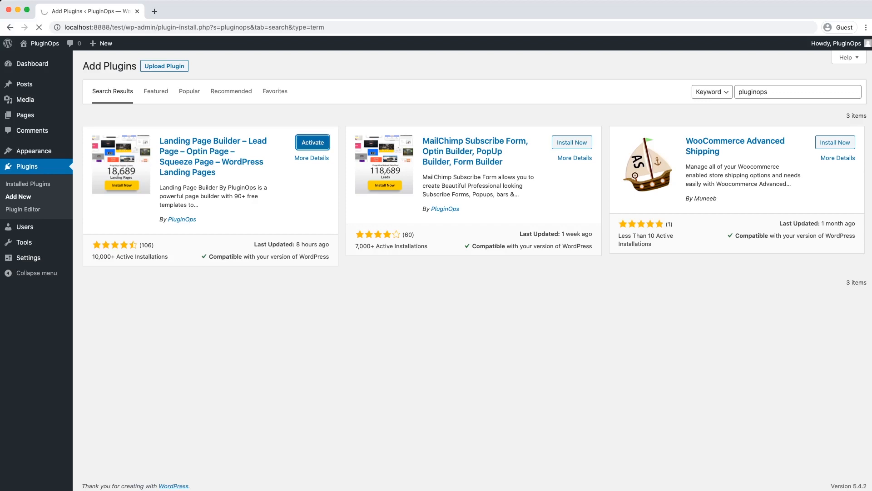
Create a new landing page and reveal its template gallery in the editing panel.
click(312, 142)
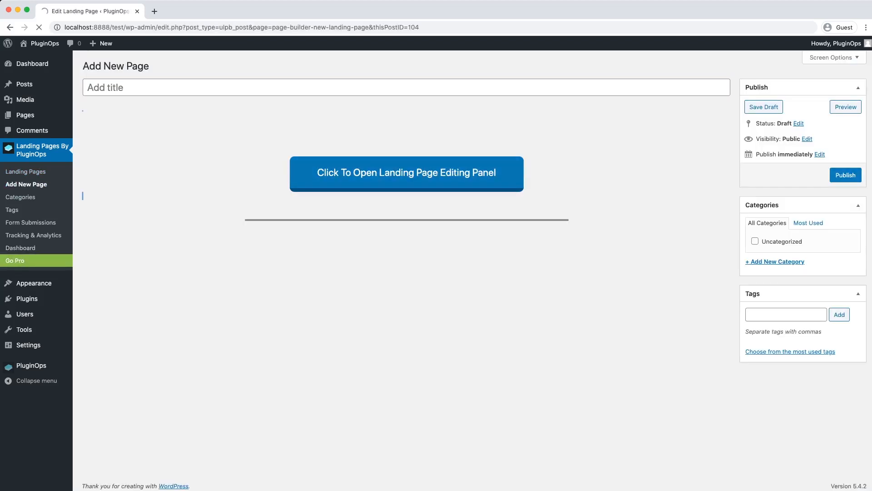
click(406, 174)
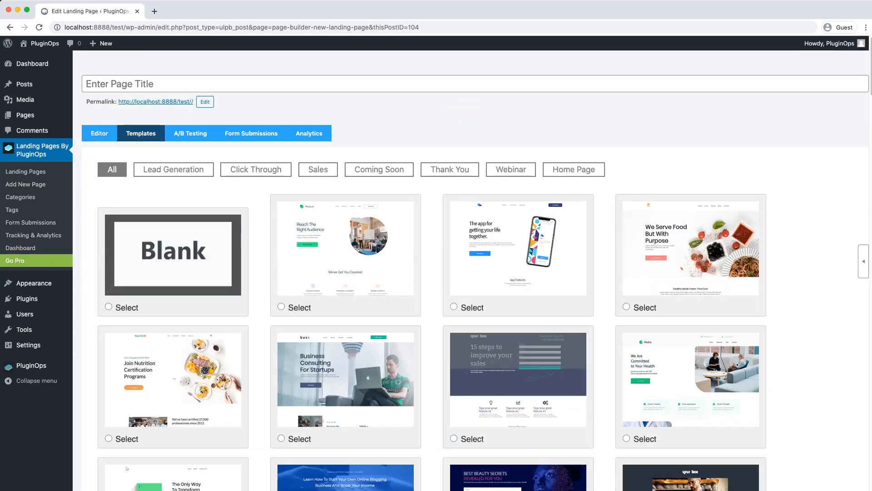
Select the Radical Honesty e-book template and continue to the next step.
scroll(down, 3)
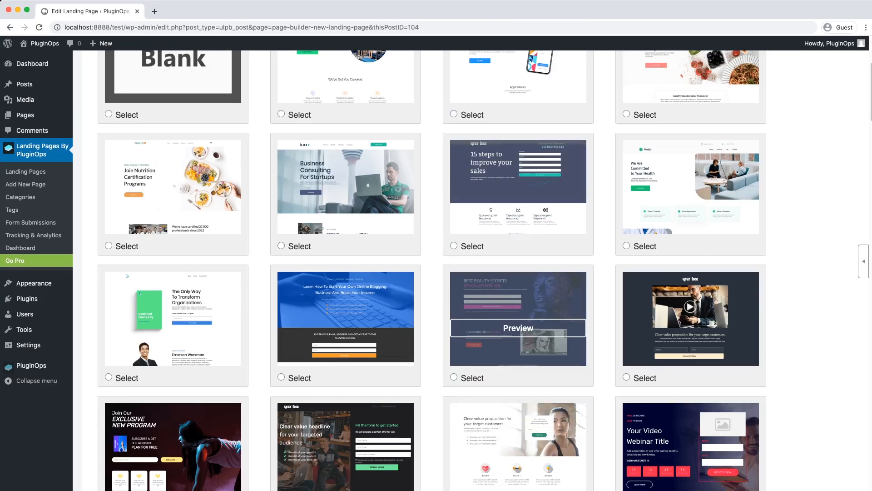
scroll(up, 3)
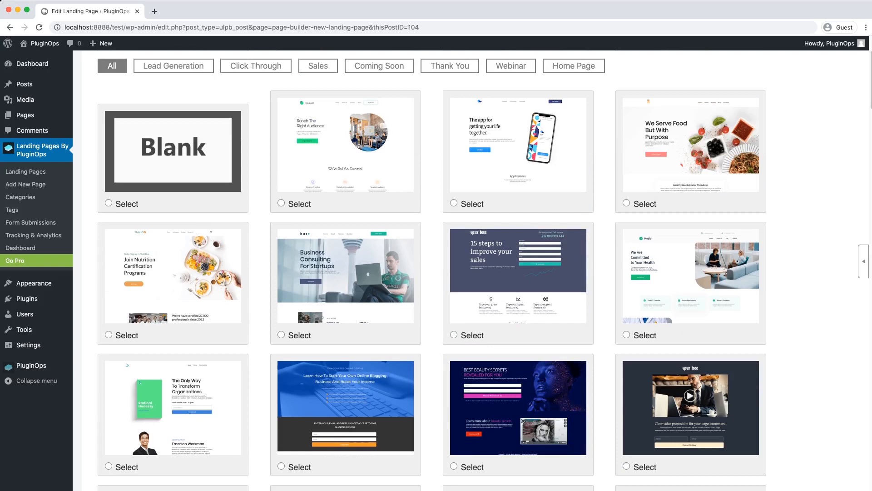
scroll(down, 3)
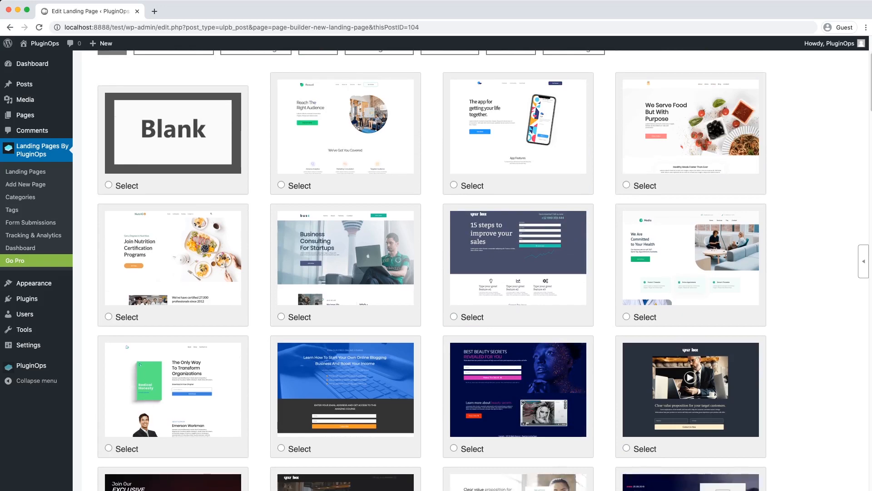
scroll(down, 3)
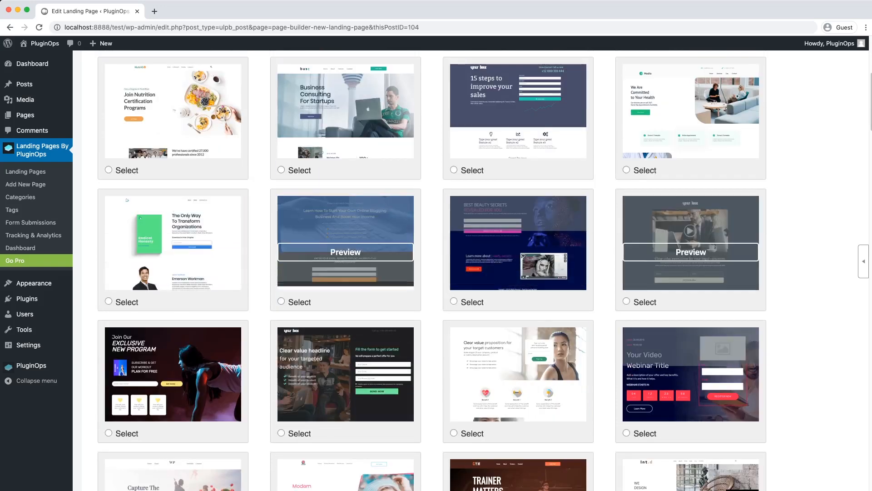
scroll(down, 3)
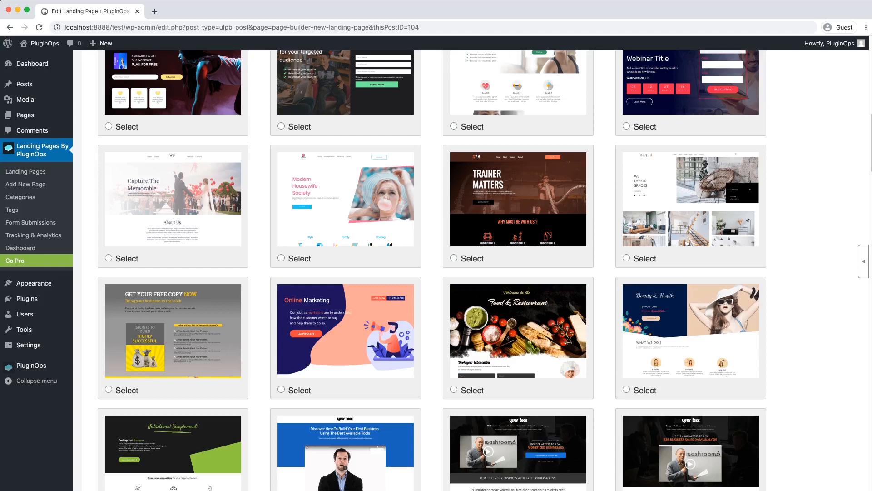
scroll(down, 3)
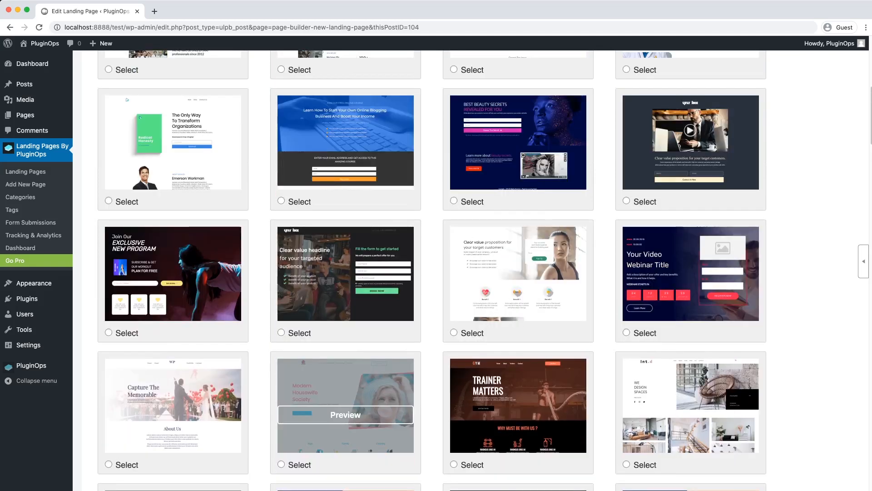
scroll(down, 3)
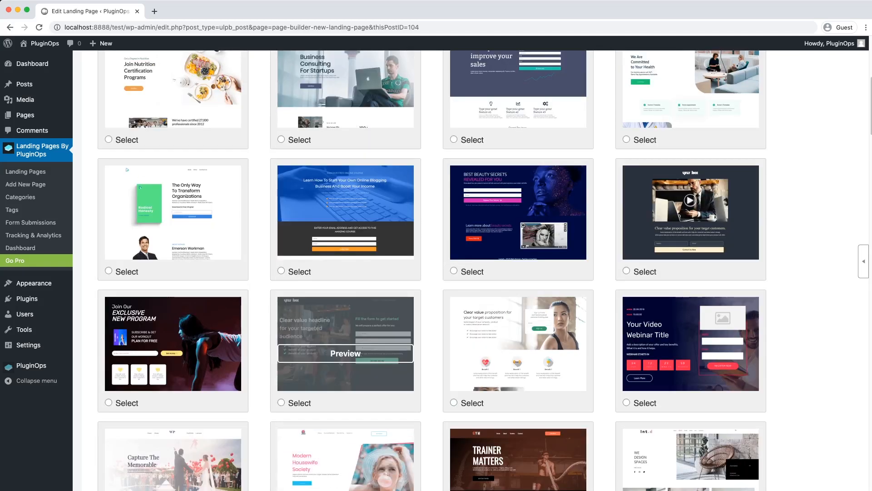
click(108, 271)
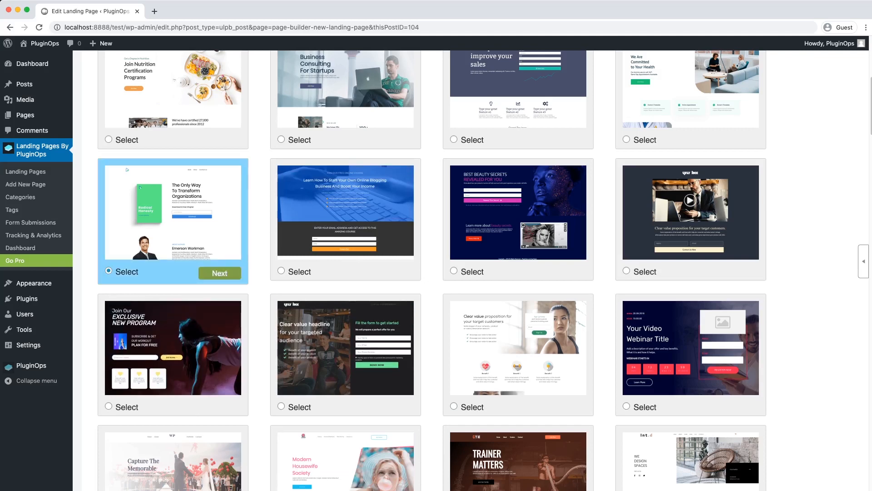
click(219, 273)
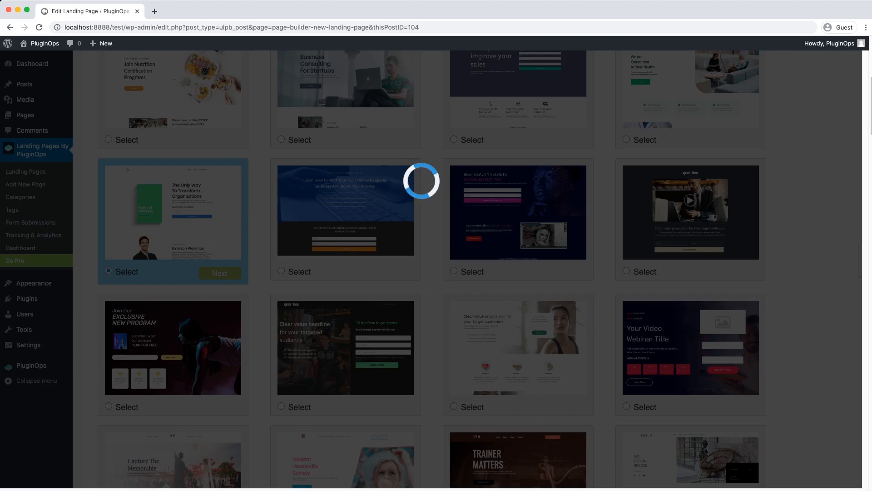
Open the email download form's settings to show its Email field.
click(219, 273)
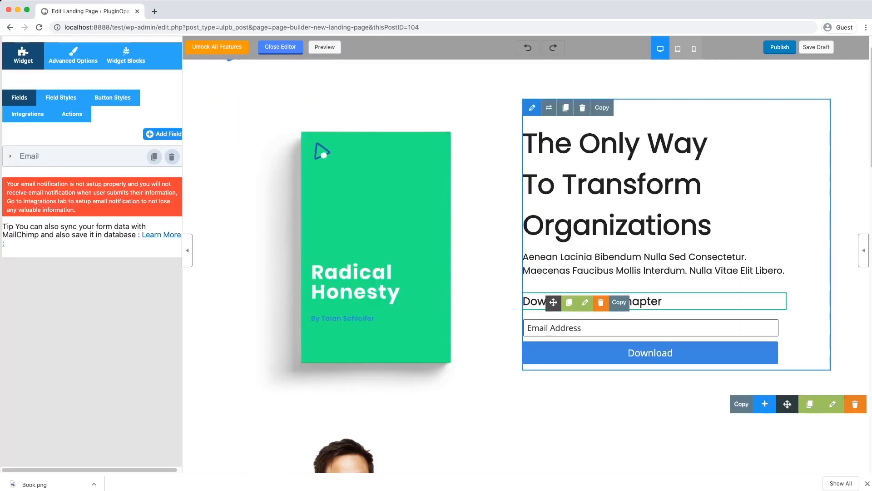
click(60, 97)
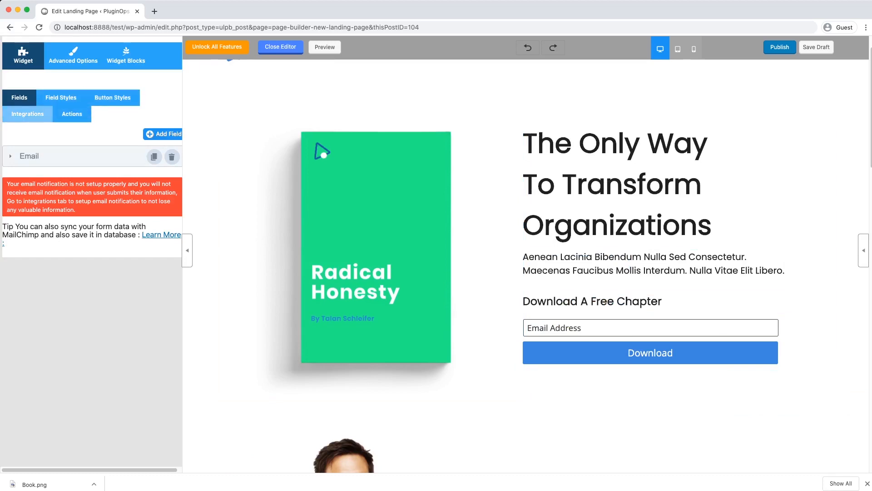
Set the form's Success Action to Redirect To URL and close the editor.
click(71, 114)
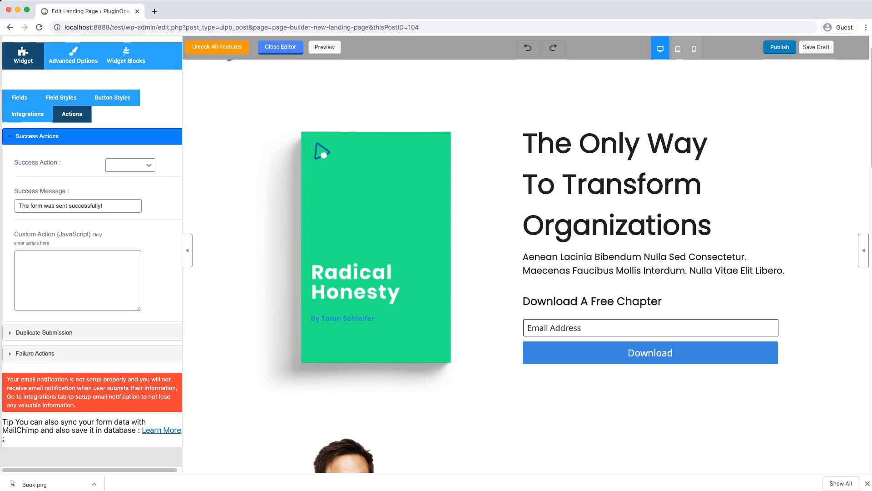
click(130, 165)
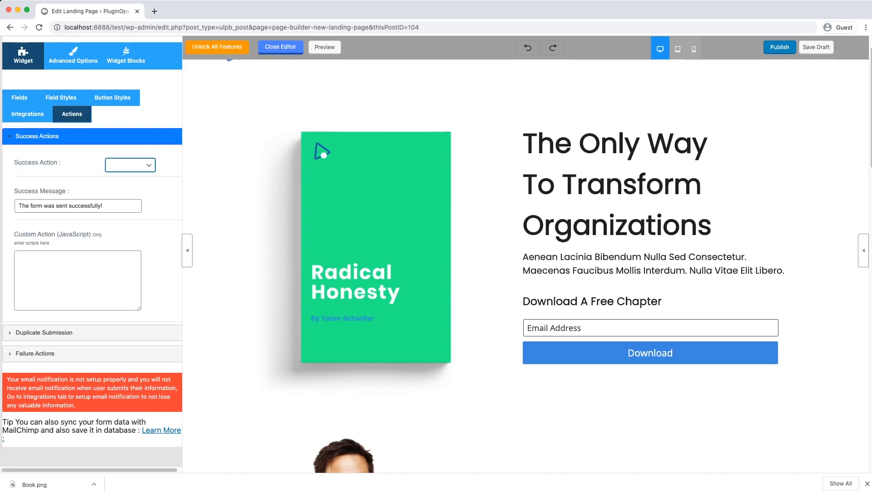
click(129, 165)
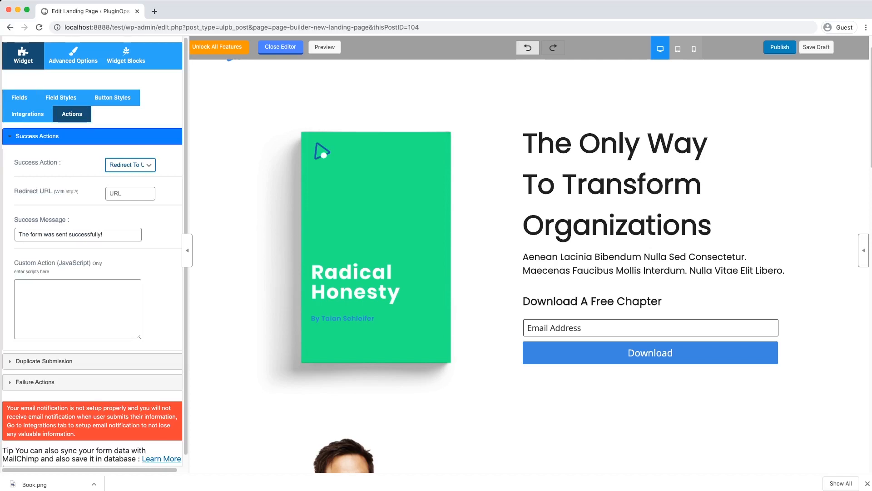
click(130, 193)
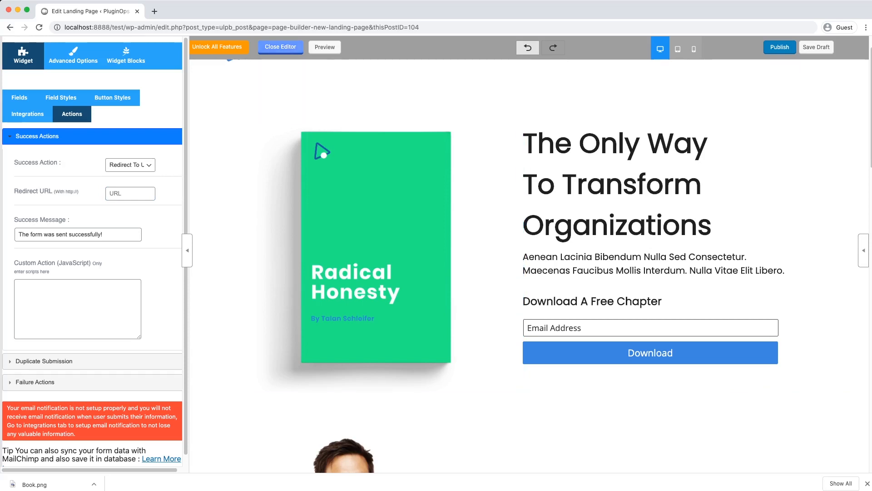
click(280, 47)
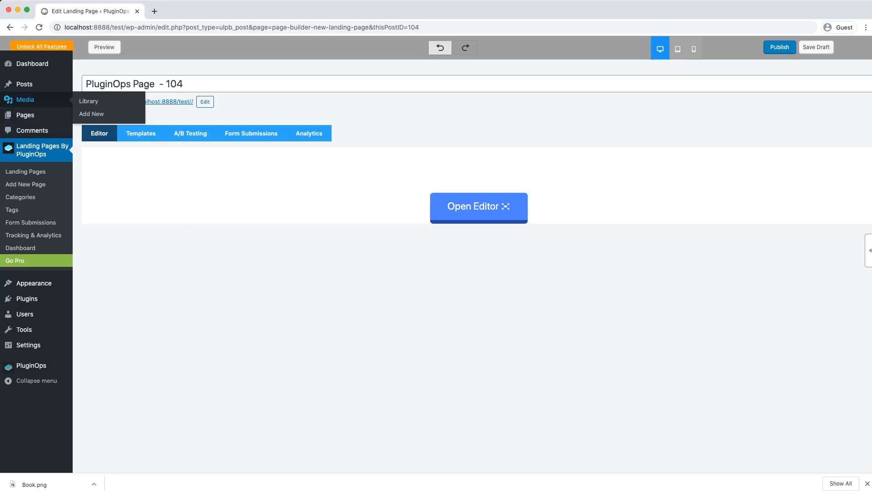
Copy the E-Book.pdf link from the Media Library and return to the landing page tab.
click(88, 101)
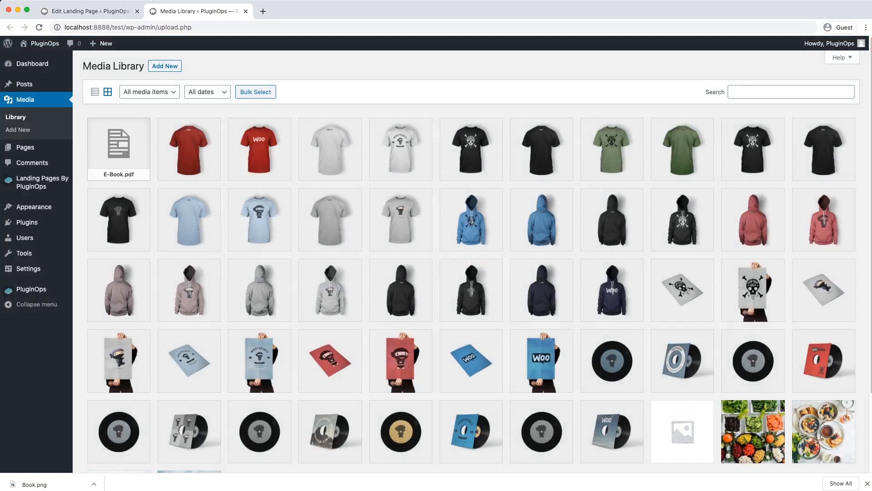
click(118, 144)
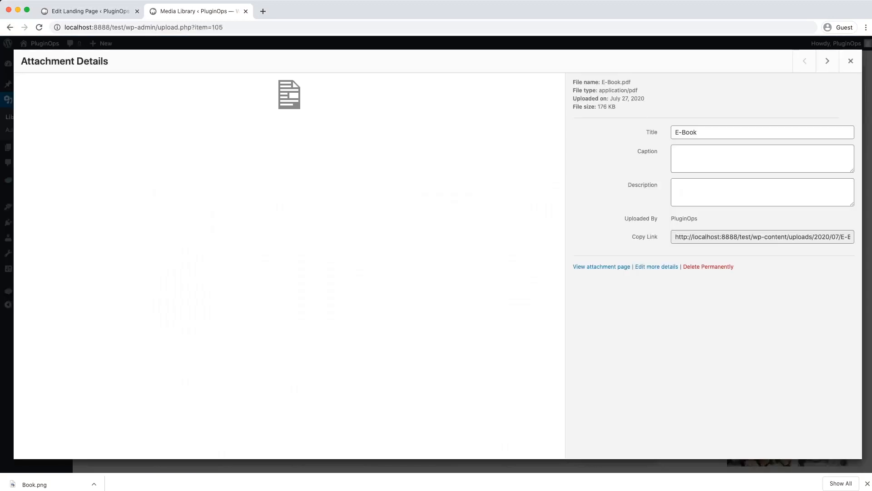
click(761, 236)
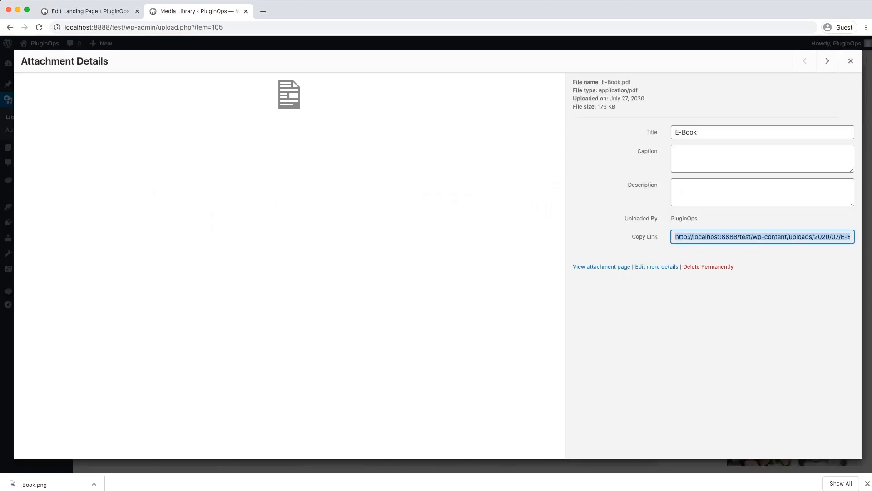
click(851, 60)
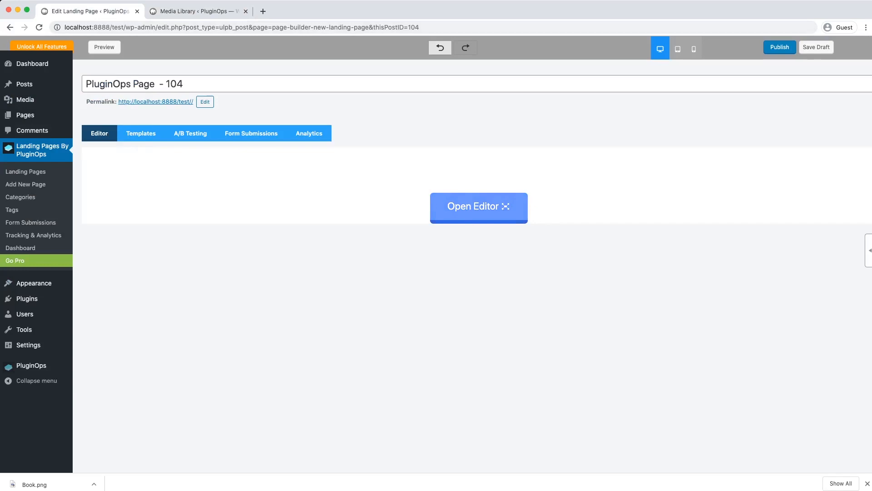
Paste the '.../07/E-Book.pdf' link into the form's Redirect URL and hide the settings panel.
click(478, 206)
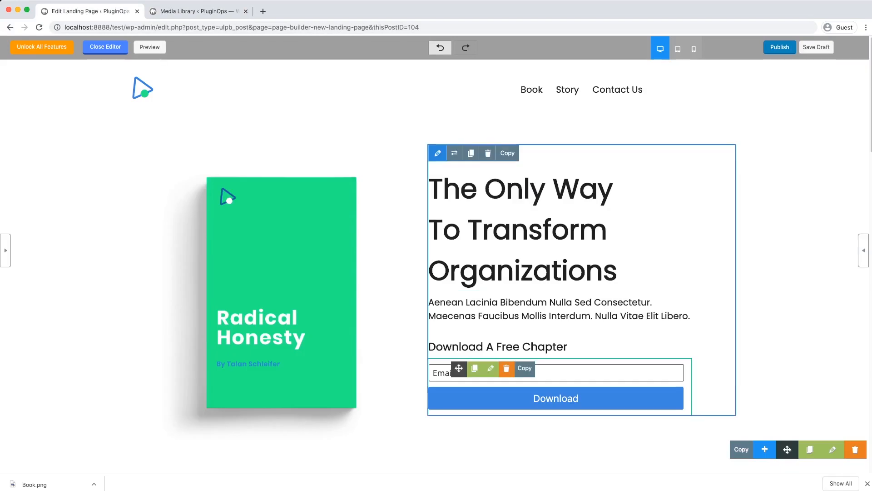
click(491, 367)
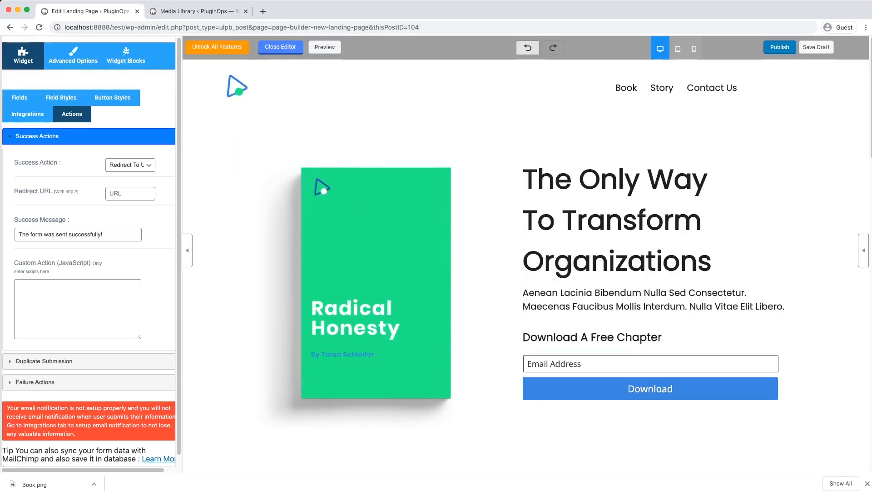
click(130, 193)
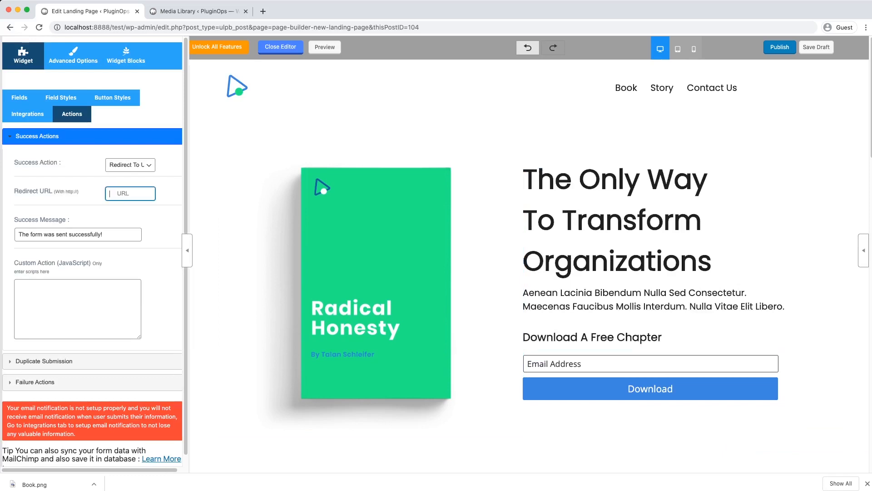
text(.../07/E-Book.pdf)
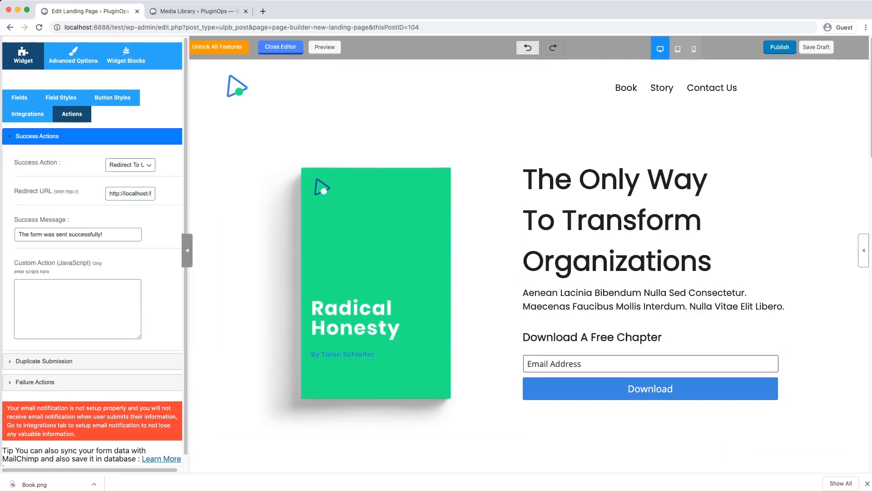
click(187, 250)
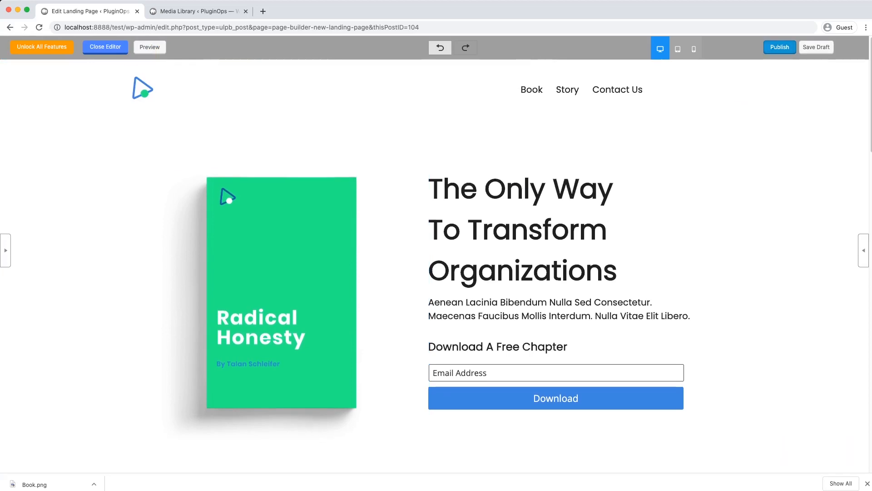
Publish the landing page and view it live from the permalink.
click(779, 47)
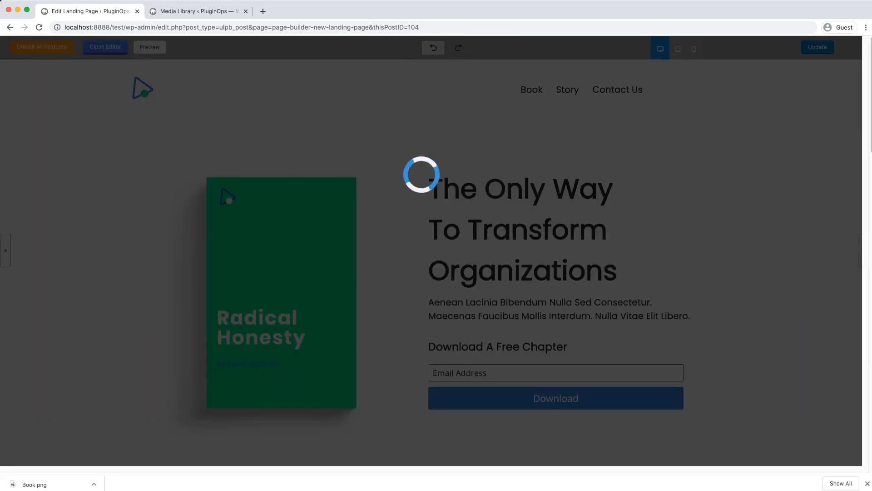
click(816, 47)
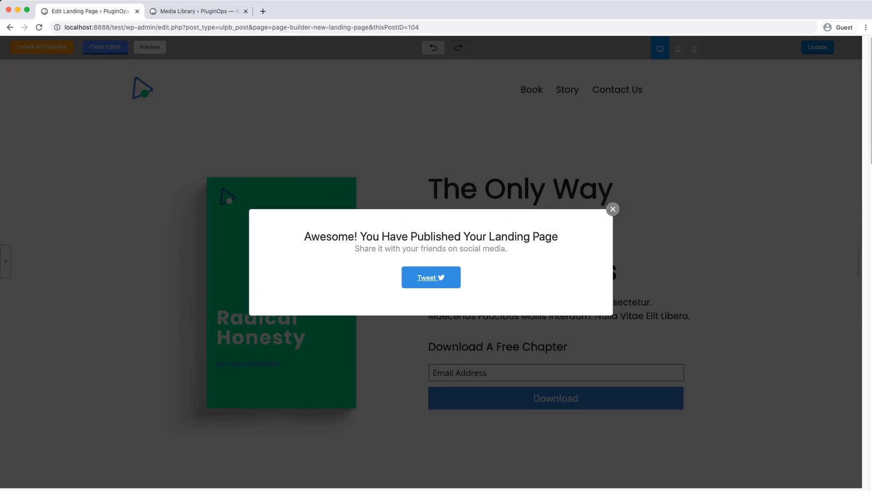
click(613, 209)
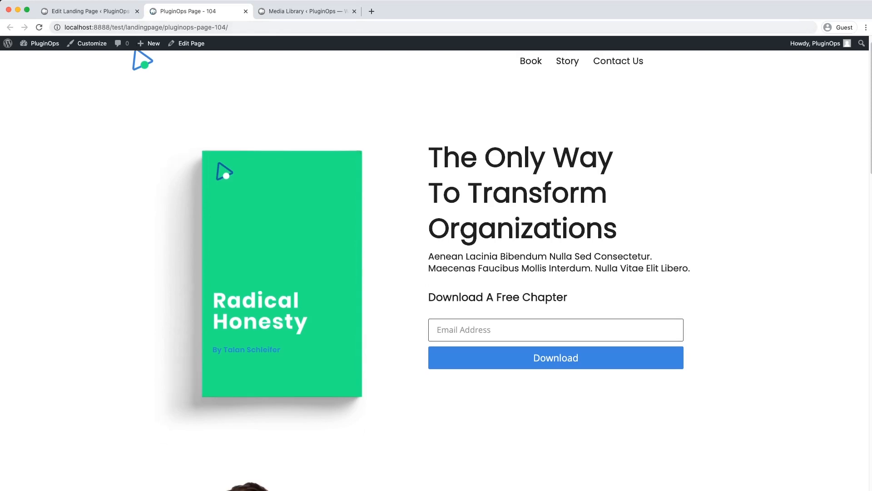
Submit 'test@test' in the live page's form to test the PDF redirect.
text(tr)
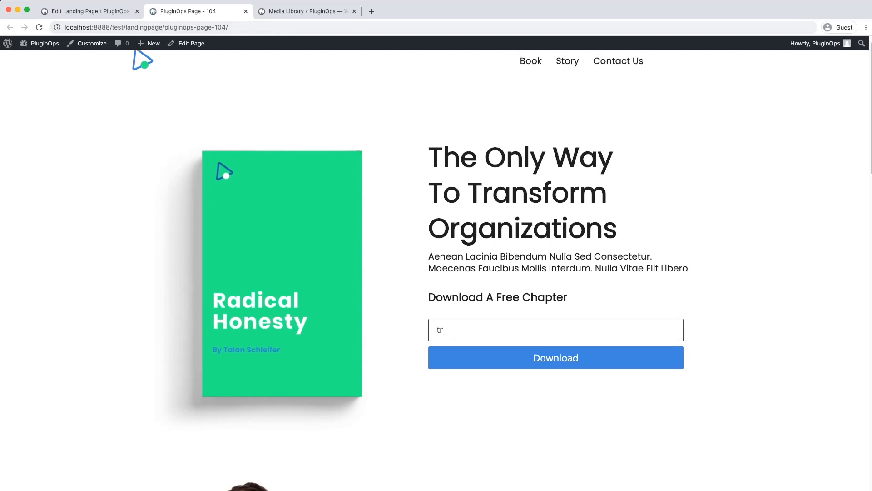
text(test@test.com)
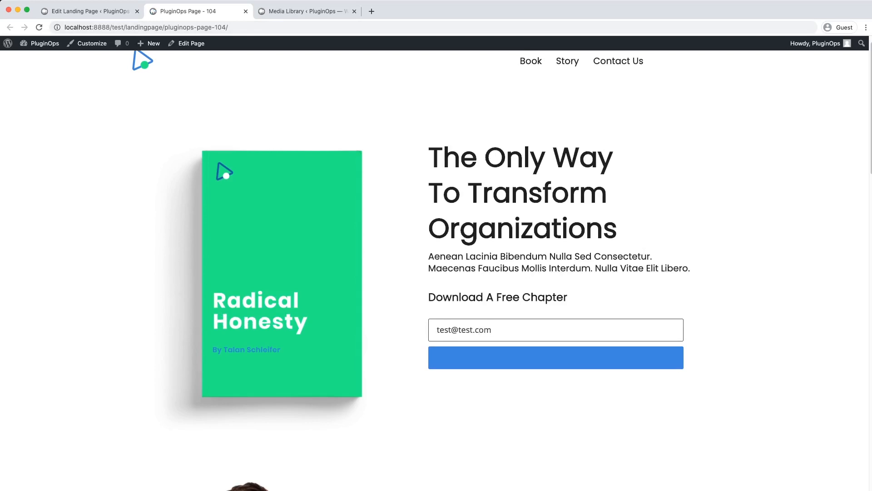
click(555, 358)
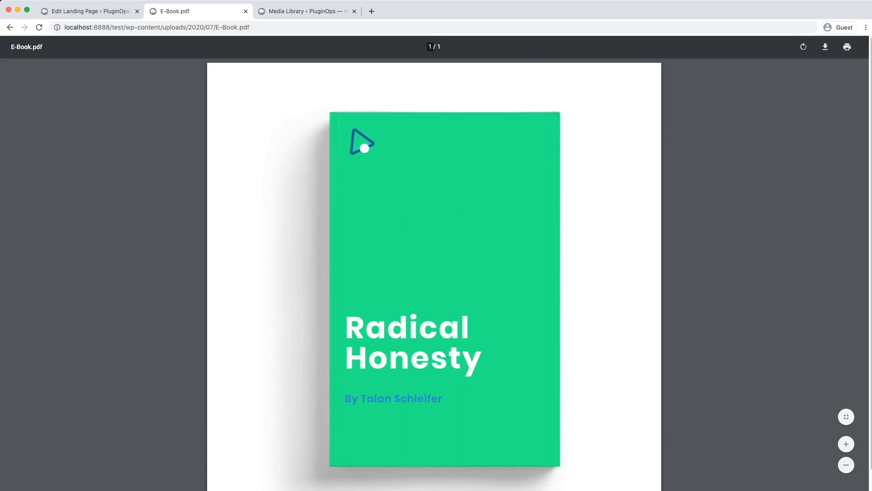